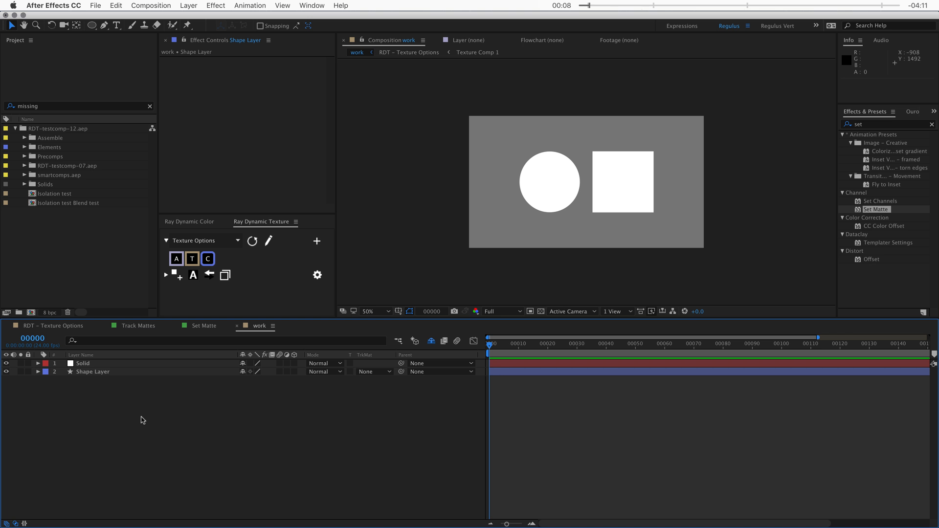
mouse_move(163, 294)
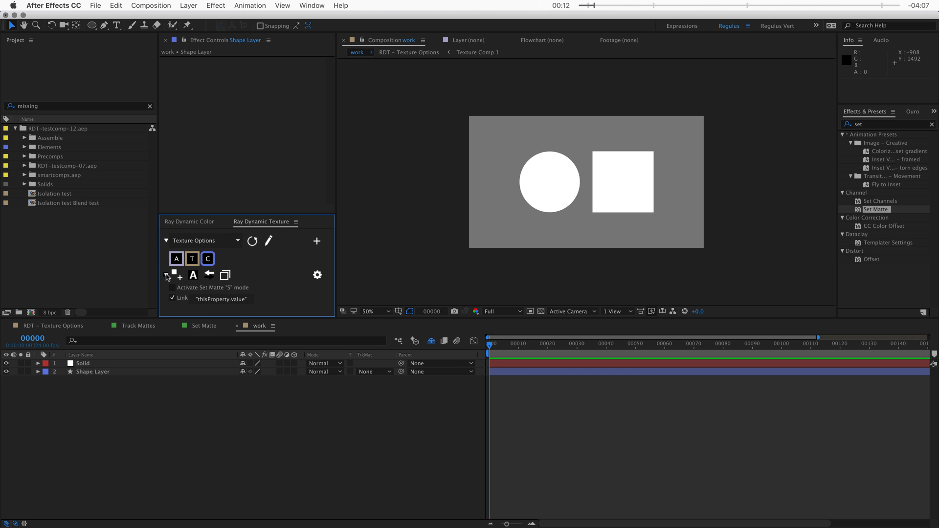
- Switch on the Ray Dynamic Texture 'Activate Set Matte S mode' option
click(172, 287)
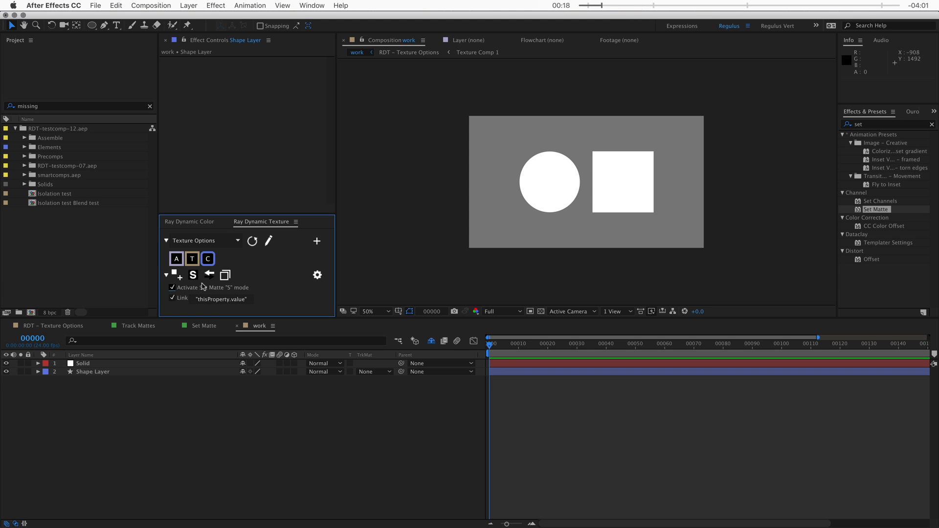
- Collapse the texture options and set the Set Matte's Take Matte From Layer to Shape Layer
click(167, 275)
text( matte)
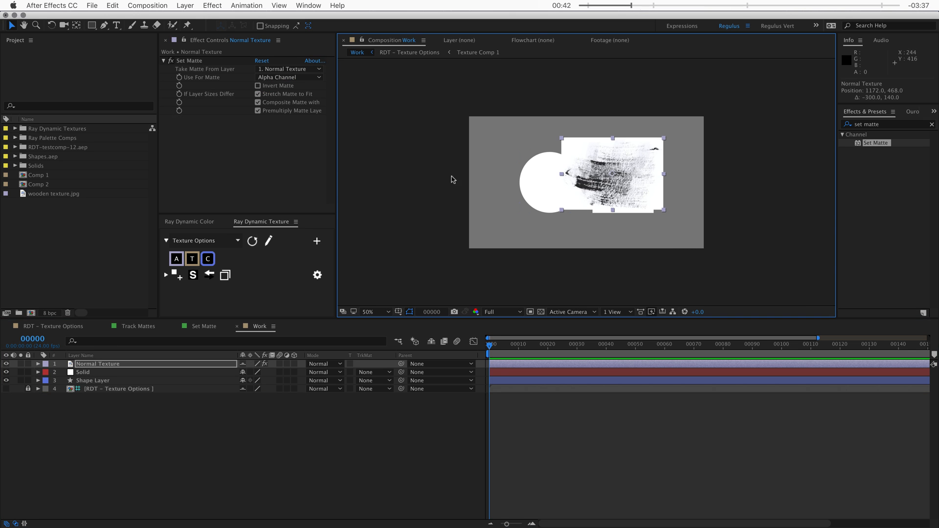
click(290, 68)
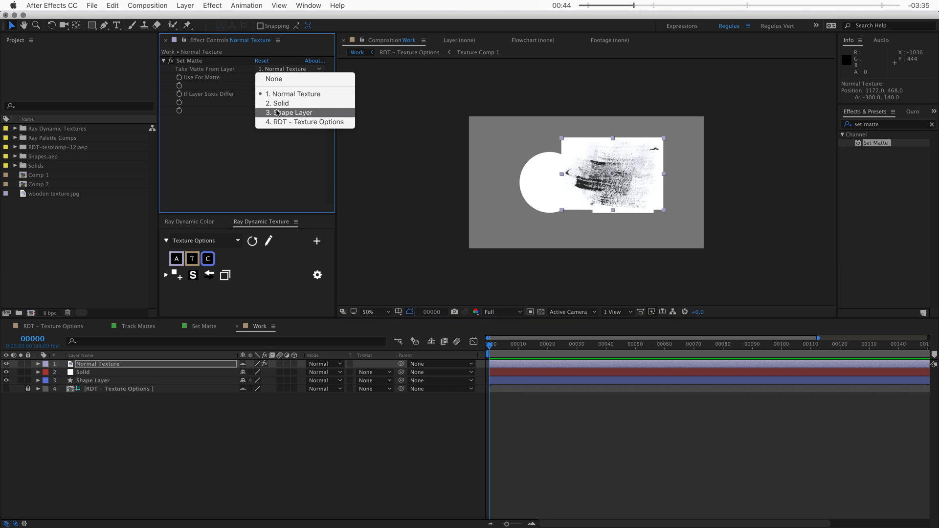
click(290, 113)
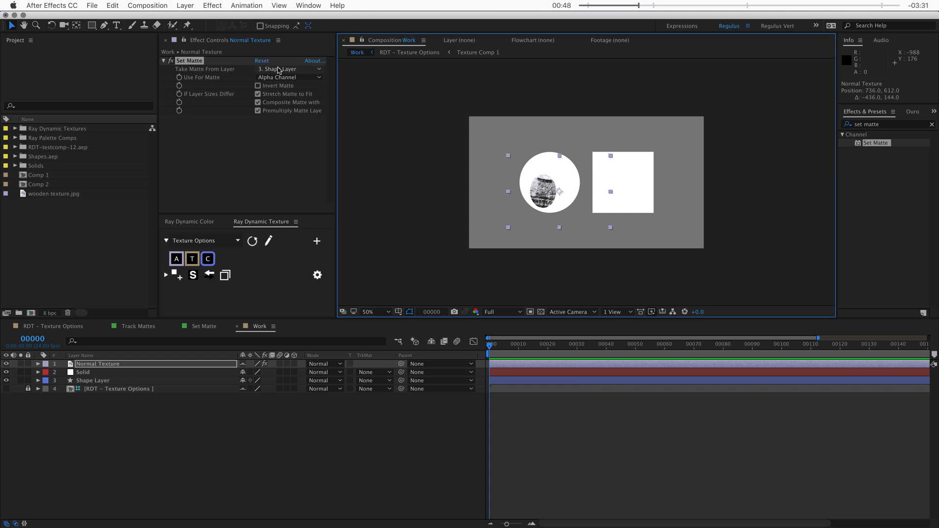
click(289, 68)
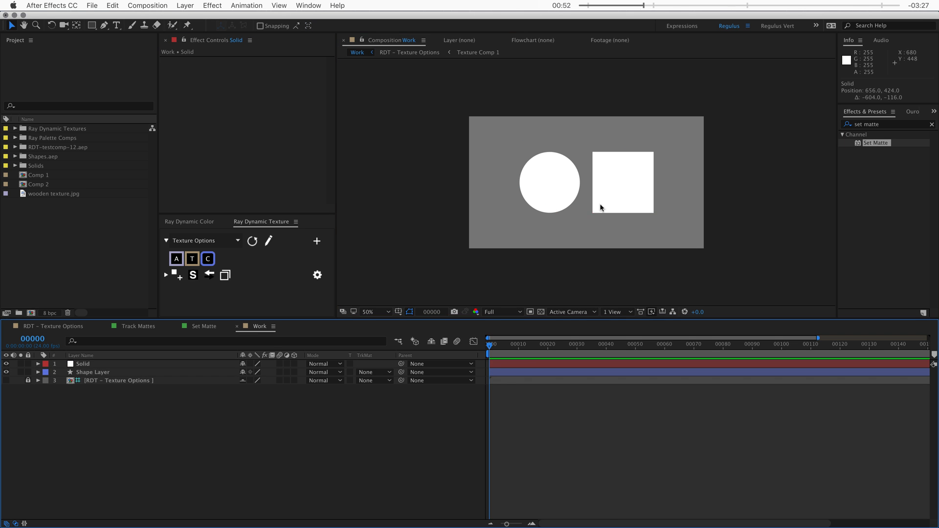
click(192, 258)
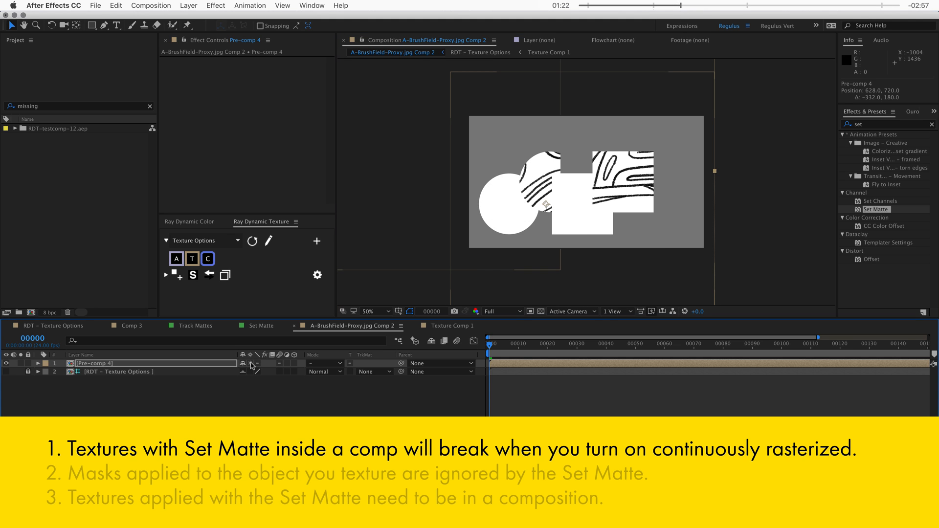
mouse_move(642, 198)
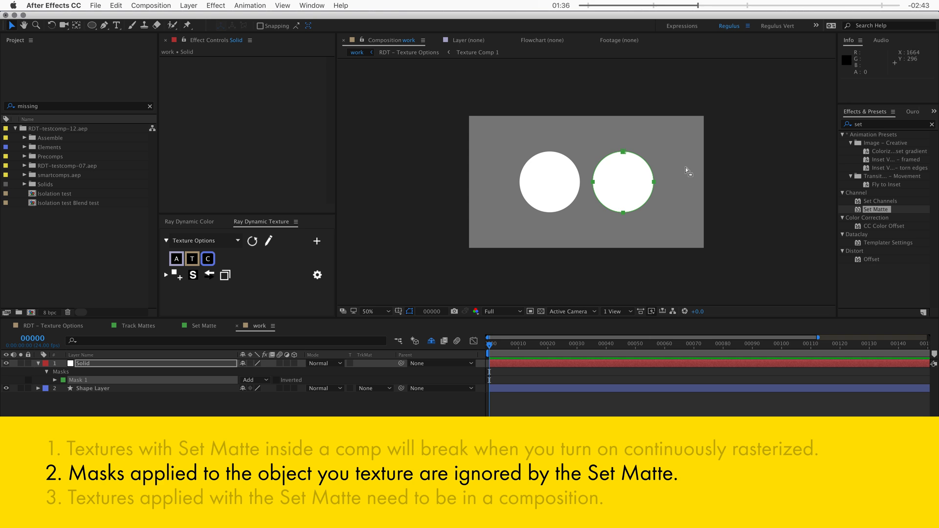
- Apply a Ray Dynamic Texture in S mode to the masked Solid, creating Solid-Texture with RDT Set Matte
click(90, 364)
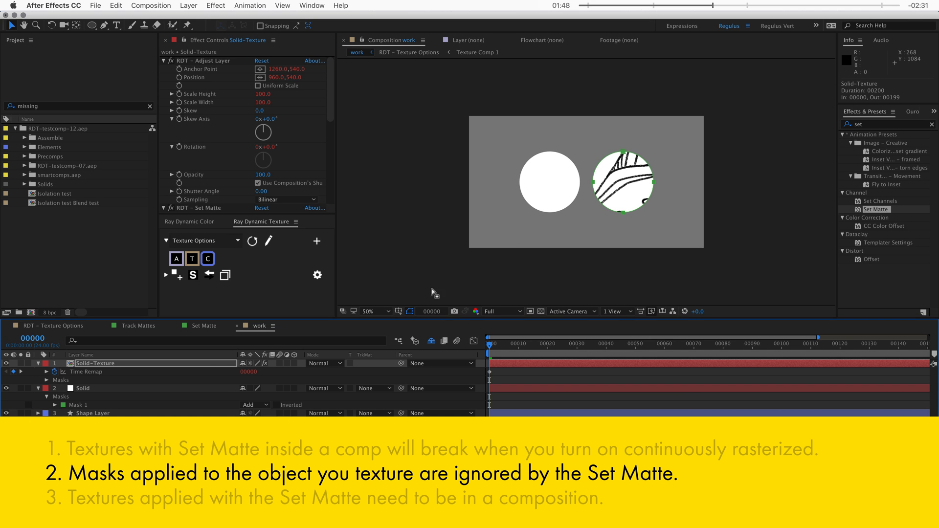
click(82, 388)
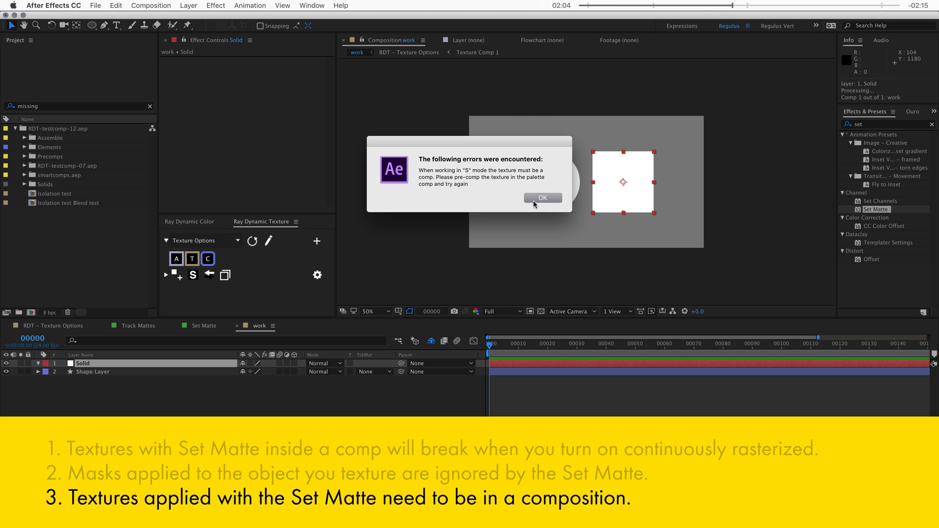
- Dismiss the comp-texture error, pre-compose the brush texture and apply it to the solid square
click(542, 199)
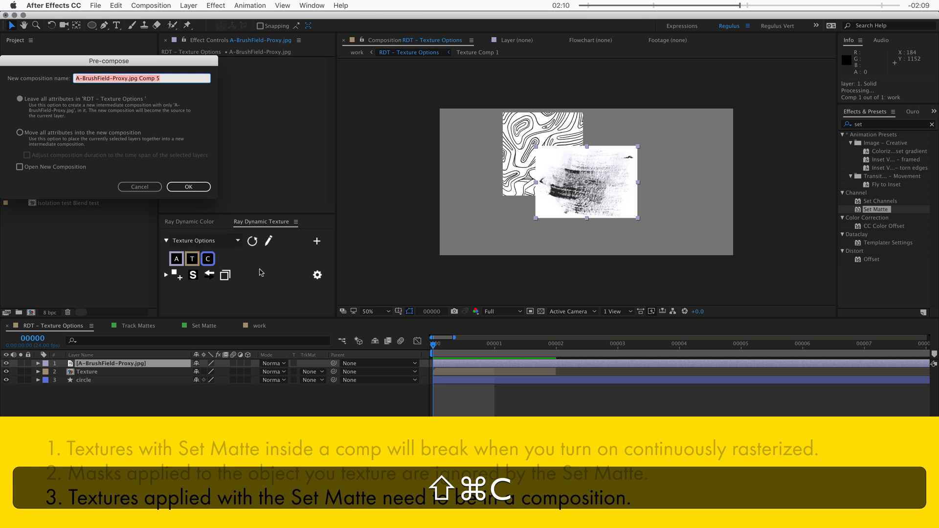
click(188, 185)
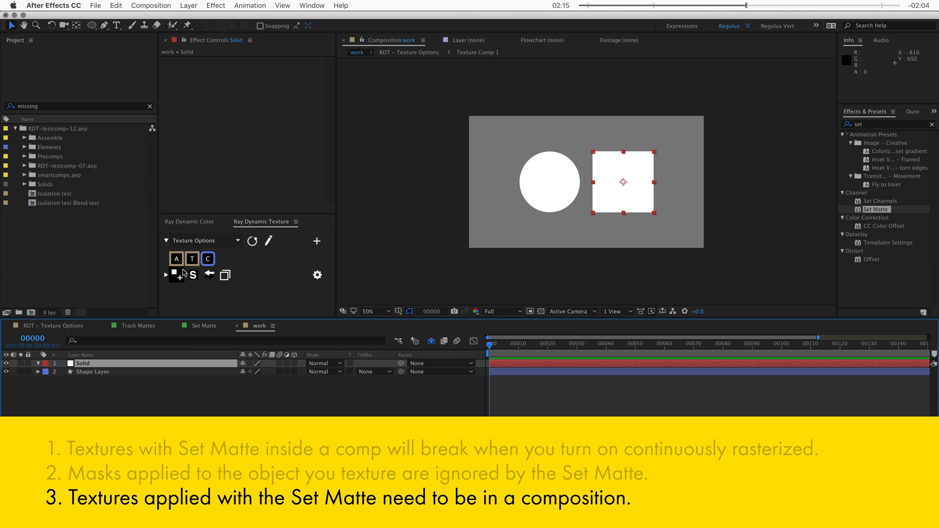
click(178, 273)
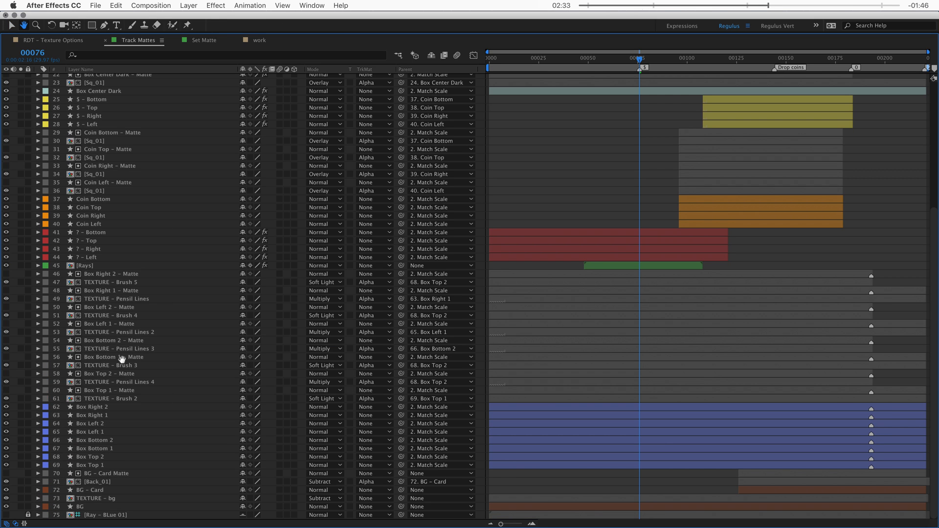
- Flip between the Set Matte and Track Mattes comps to compare their layer stacks
click(202, 40)
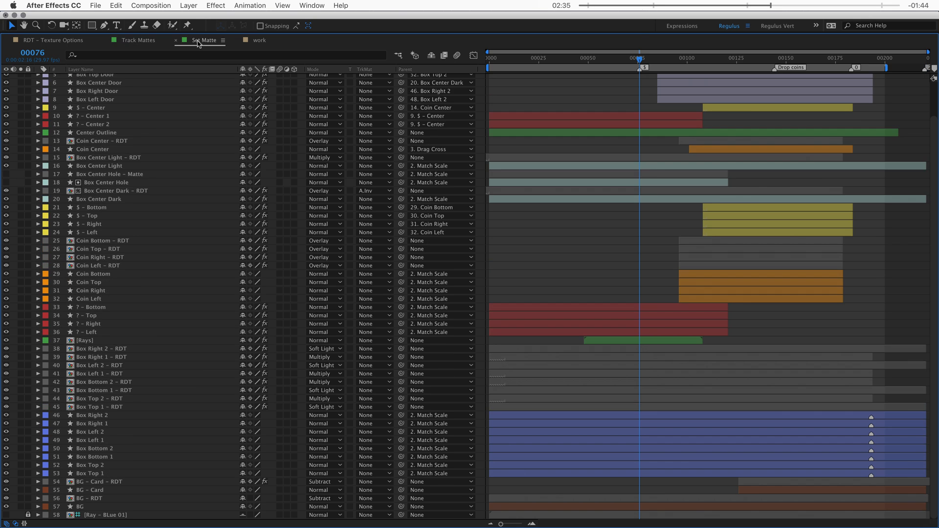
mouse_move(167, 180)
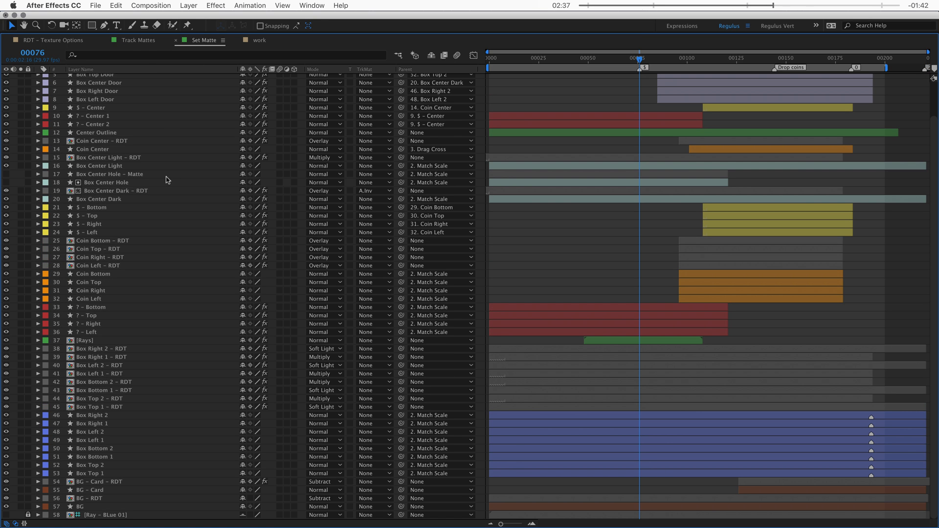
click(134, 40)
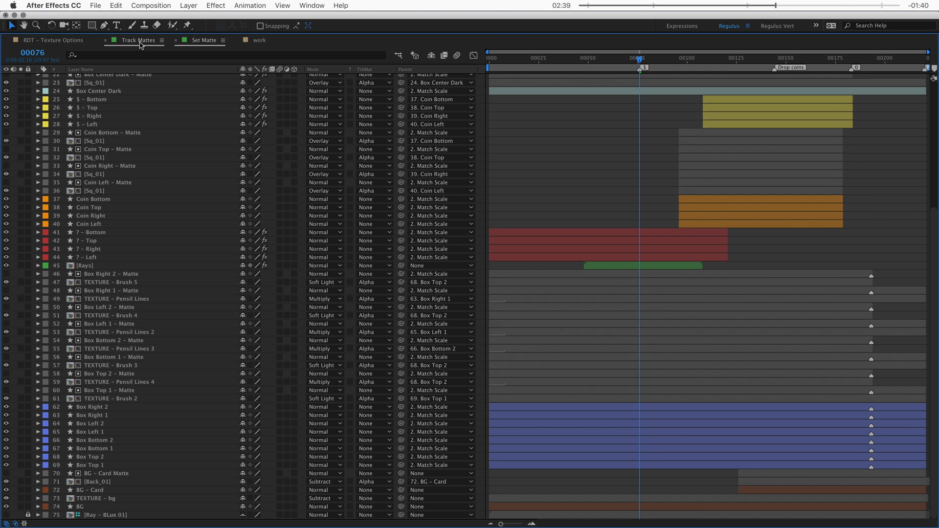
click(203, 40)
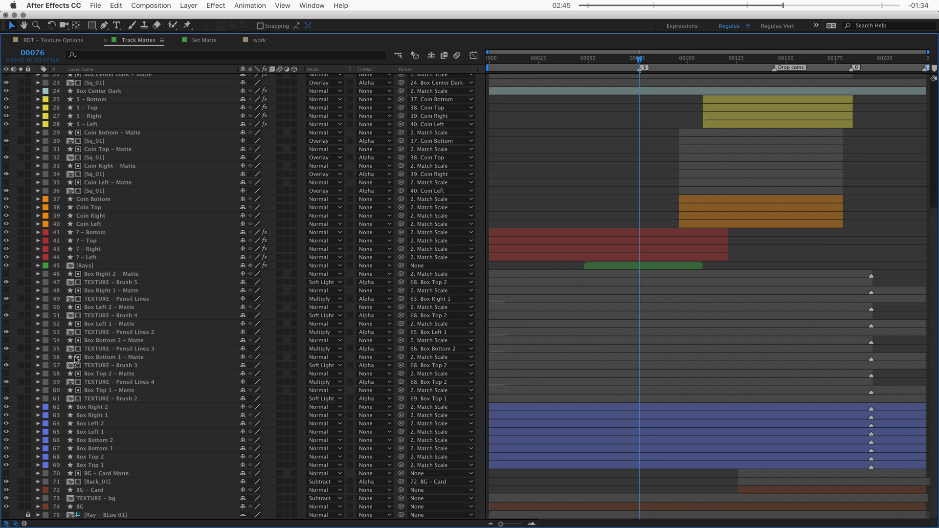
click(205, 41)
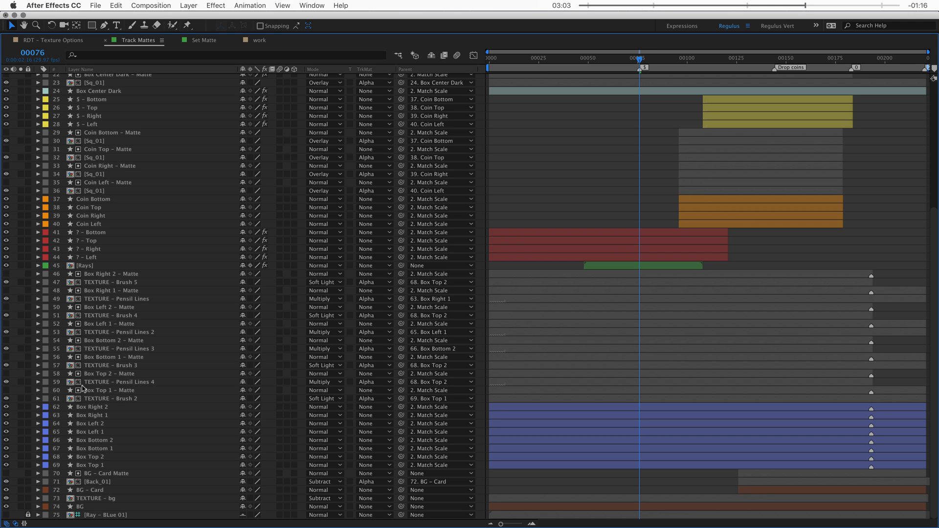
click(204, 40)
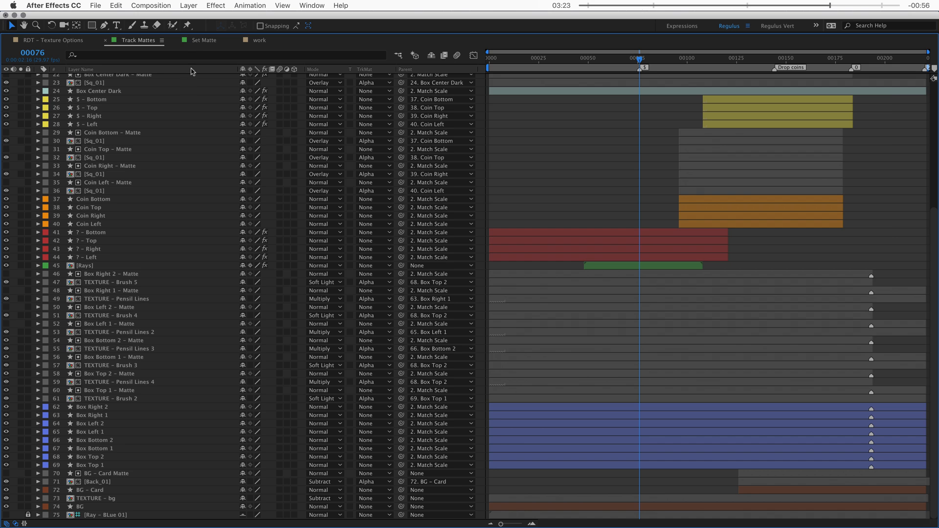
- In the work comp, set Shape Layer-Texture's TrkMat to Alpha Matte 'Solid'
click(204, 40)
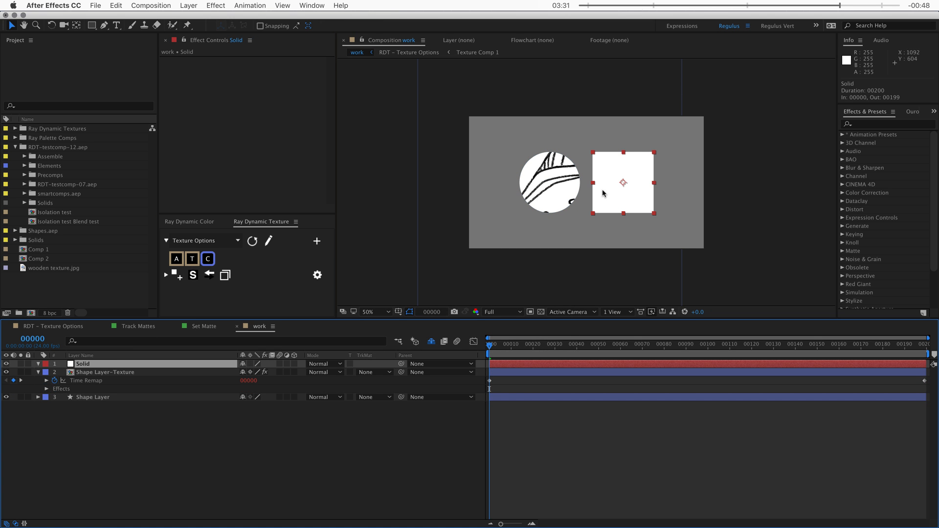
click(374, 372)
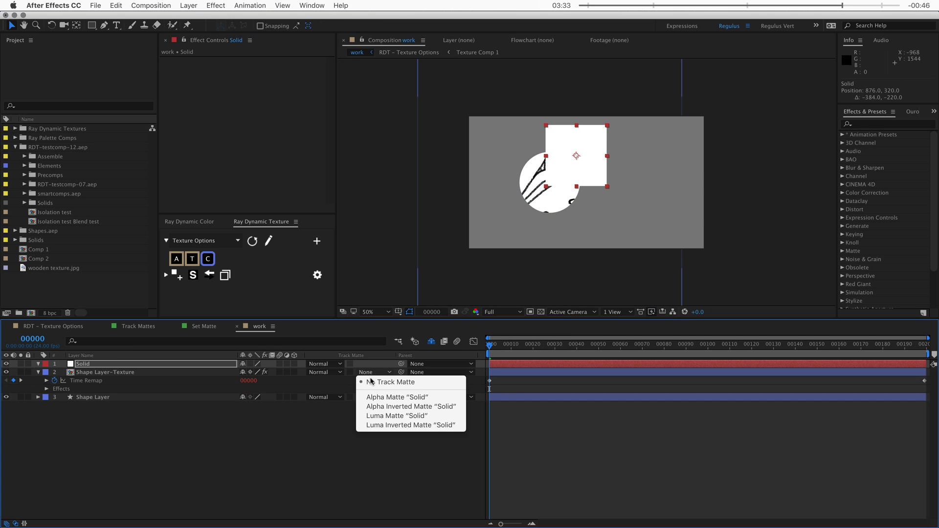
click(396, 397)
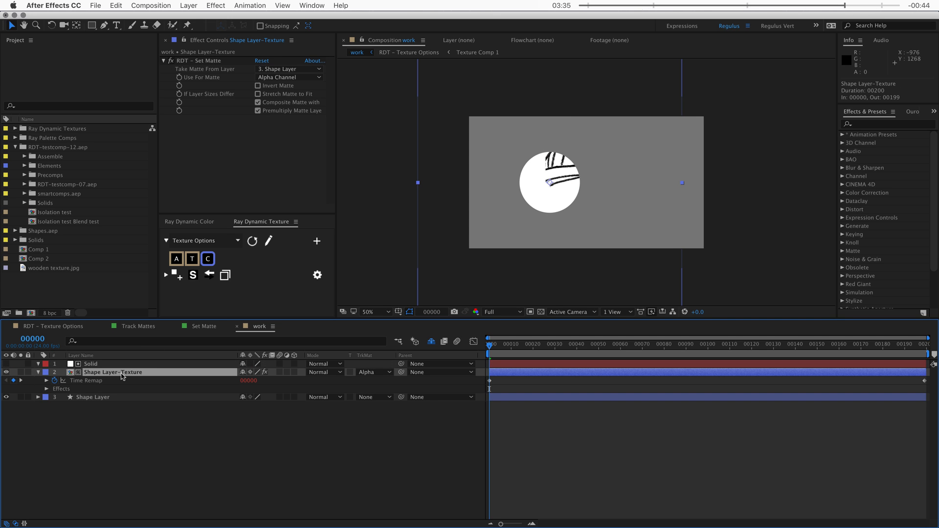
mouse_move(556, 180)
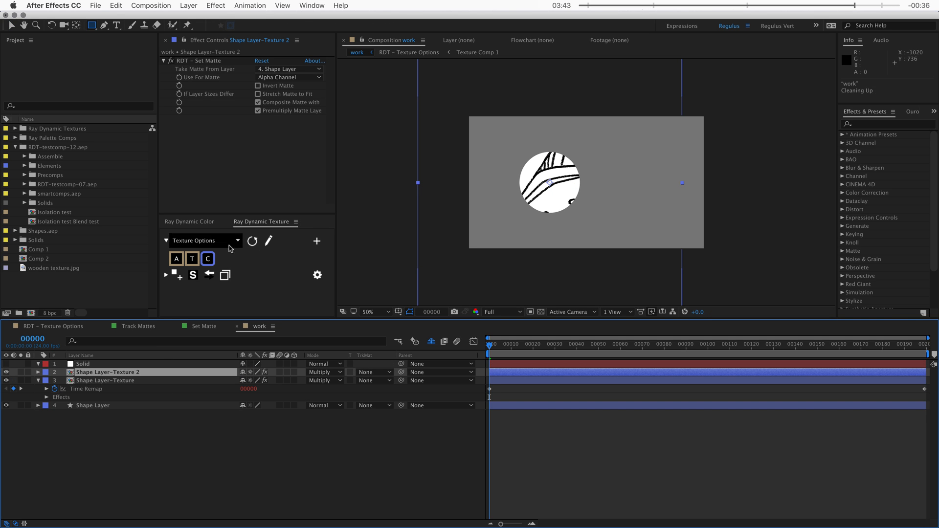
- Pick a different texture for the copy and duplicate the texture layer again with Cmd+D
click(175, 258)
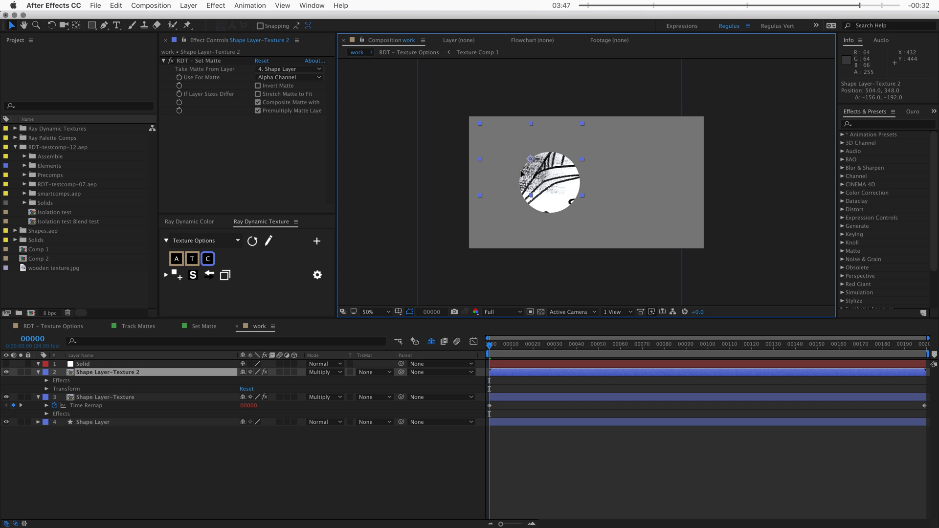
key(cmd+d)
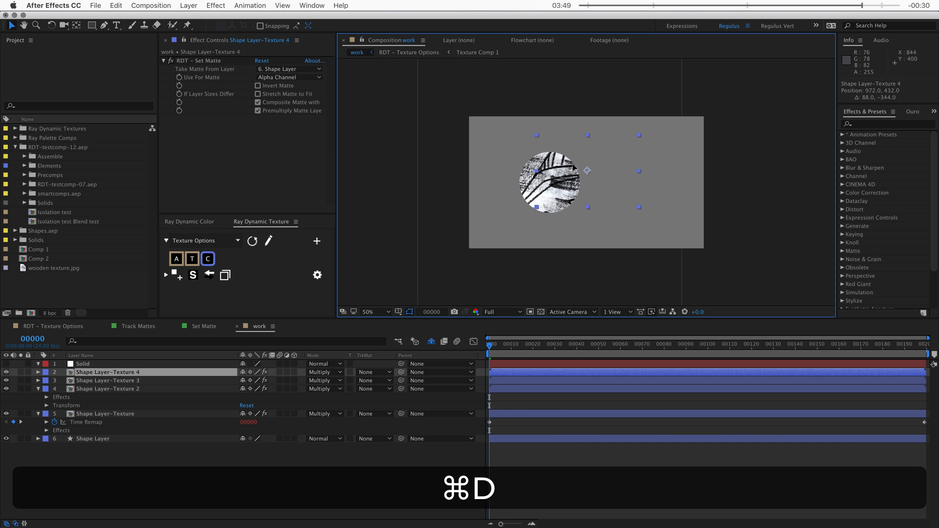